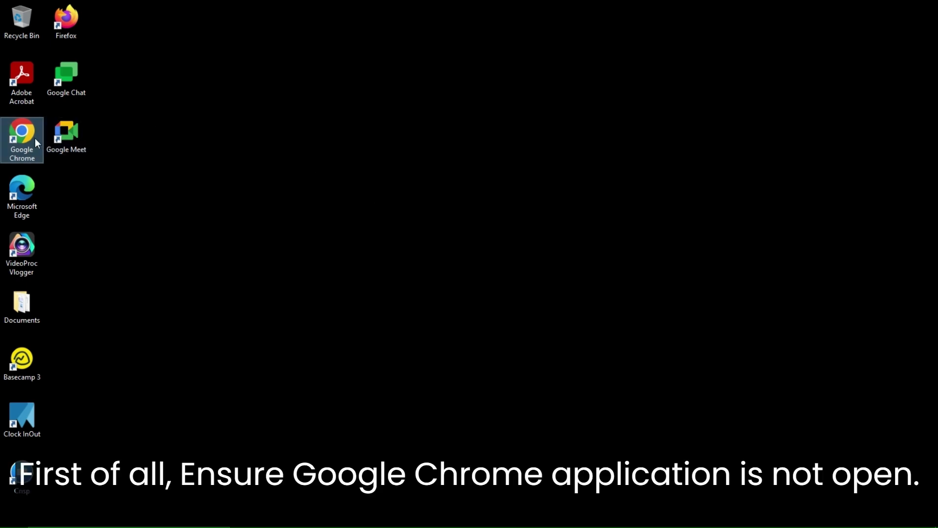
pyautogui.moveTo(22, 138)
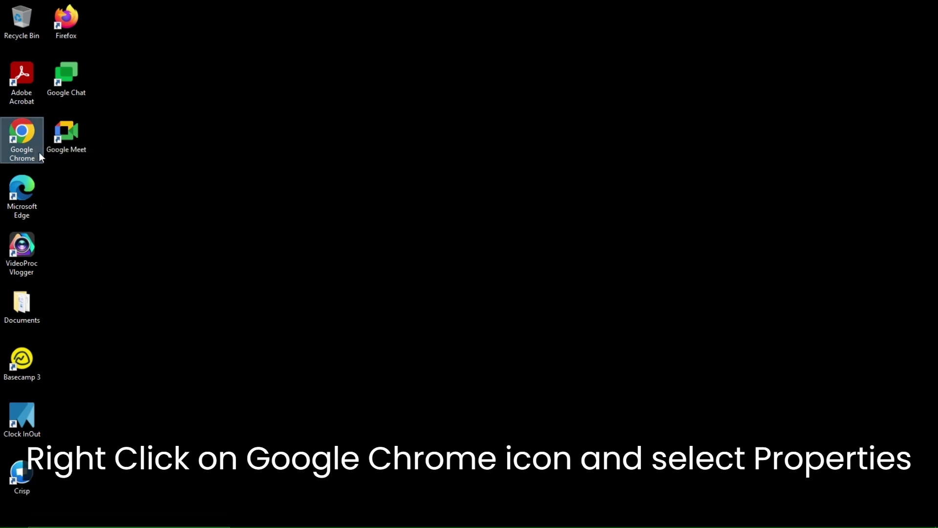
# Step: Append --kiosk-printing to the Google Chrome desktop shortcut's Target field
pyautogui.rightClick(21, 138)
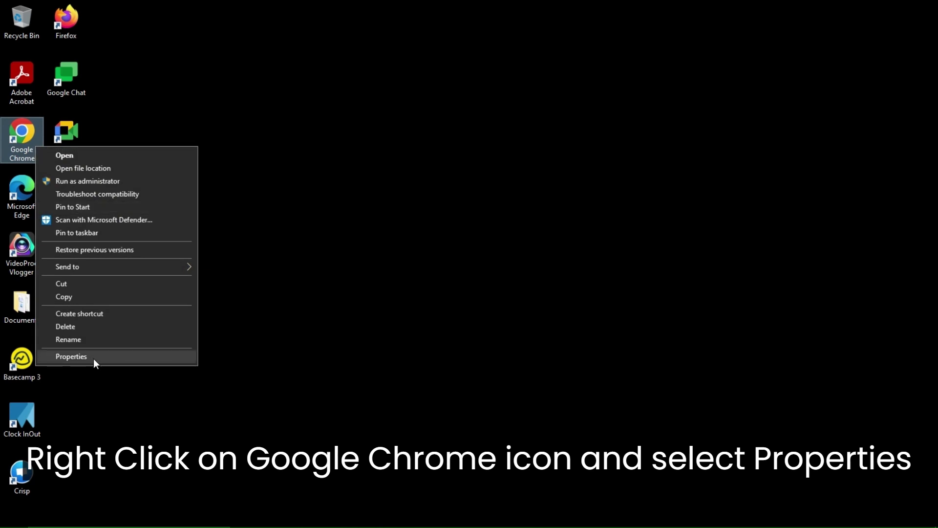
pyautogui.click(71, 356)
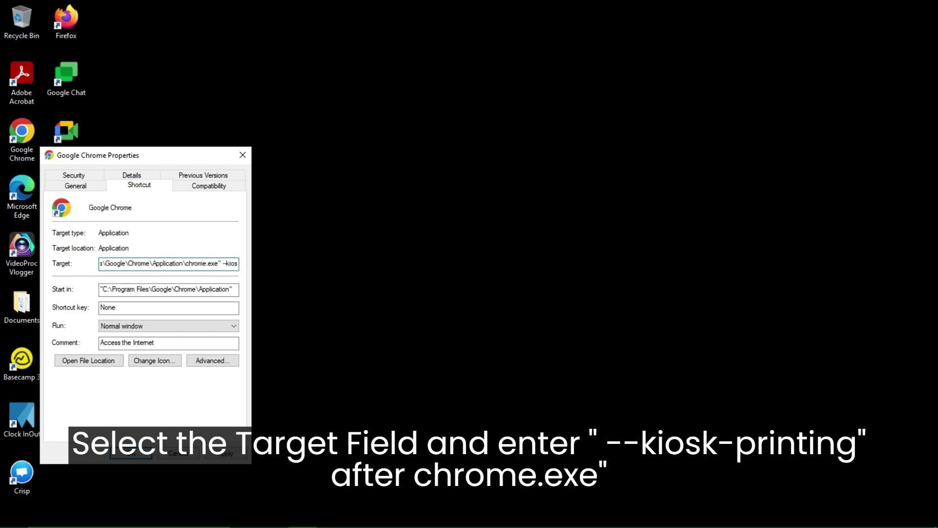
pyautogui.write('--kiosk-printing')
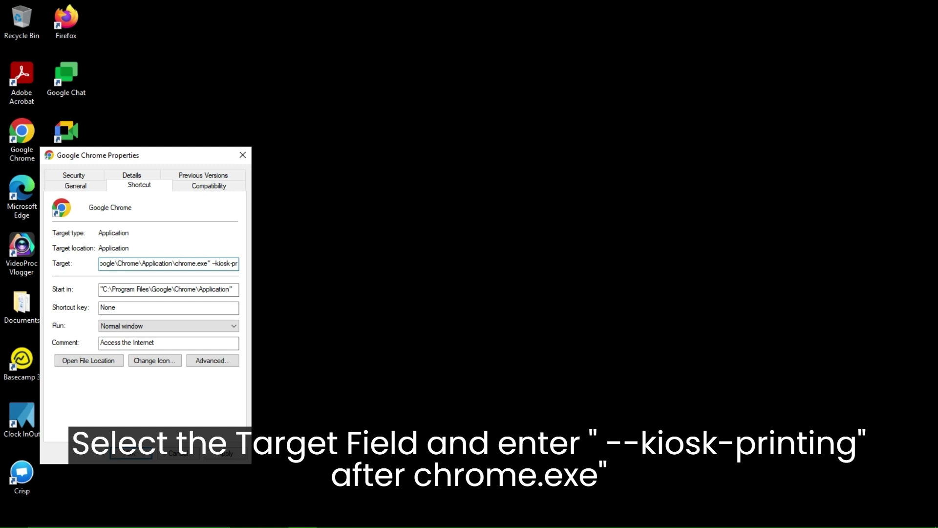
pyautogui.write('--kiosk-printing')
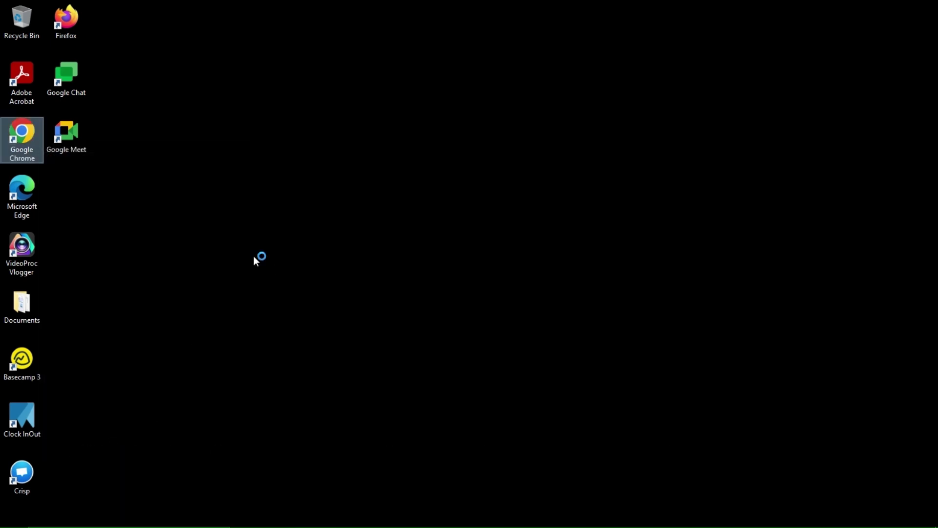
# Step: Relaunch Chrome from the modified desktop shortcut to reach the Moon POS checkout
pyautogui.doubleClick(21, 134)
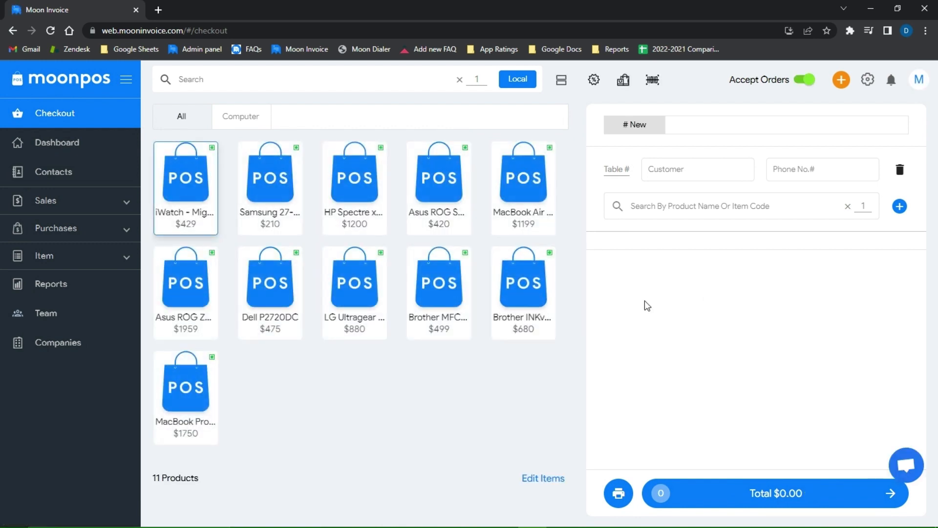
pyautogui.moveTo(186, 208)
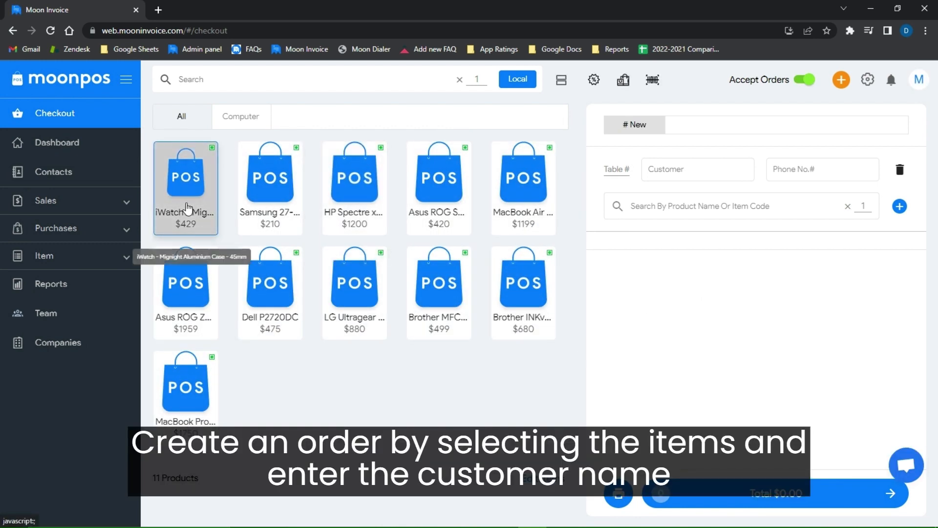
# Step: Add the iWatch and Samsung 27-inch SF354 to the order, with customer Brian
pyautogui.click(184, 180)
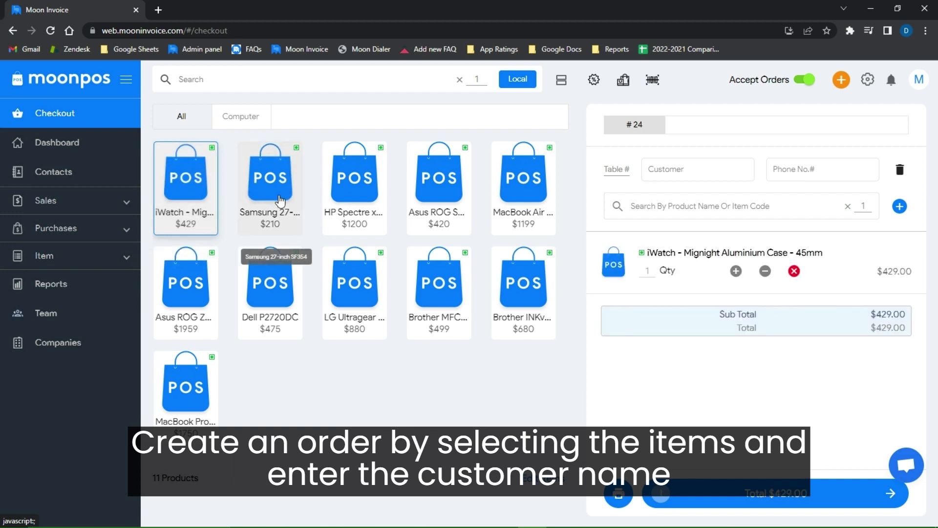
pyautogui.click(269, 187)
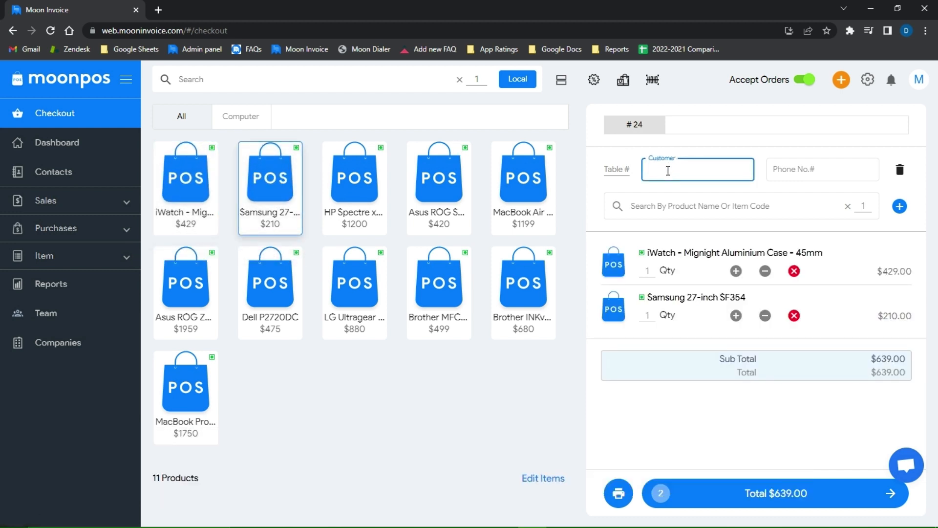
pyautogui.write('Brian')
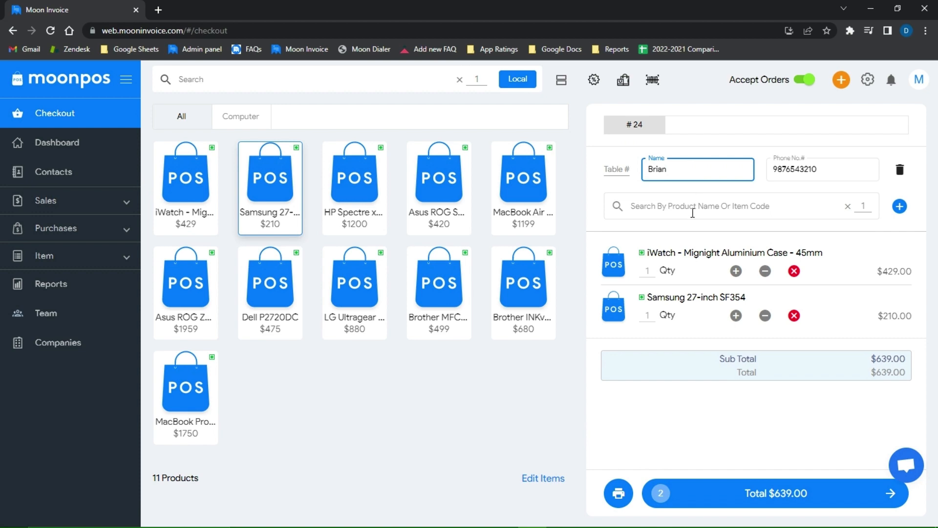
pyautogui.moveTo(731, 391)
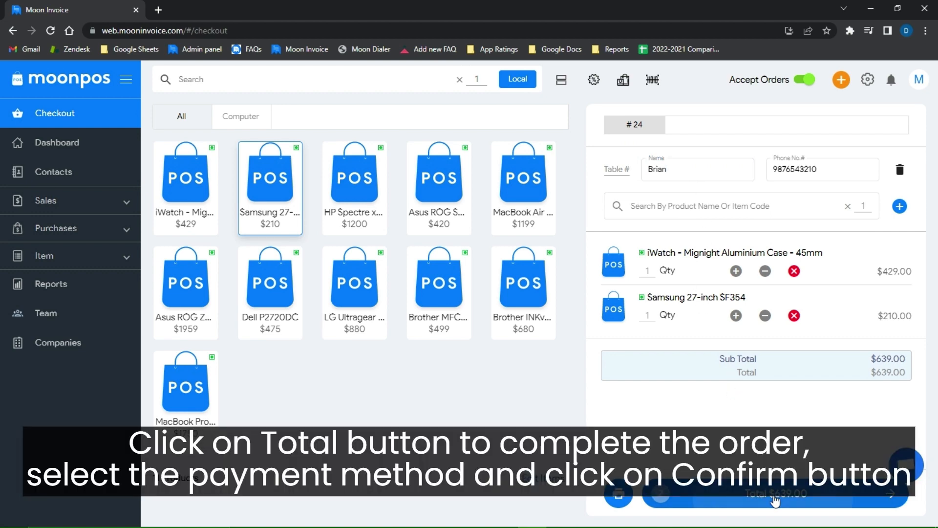
# Step: Pay the $639.00 total and confirm, triggering the automatic receipt print
pyautogui.click(774, 493)
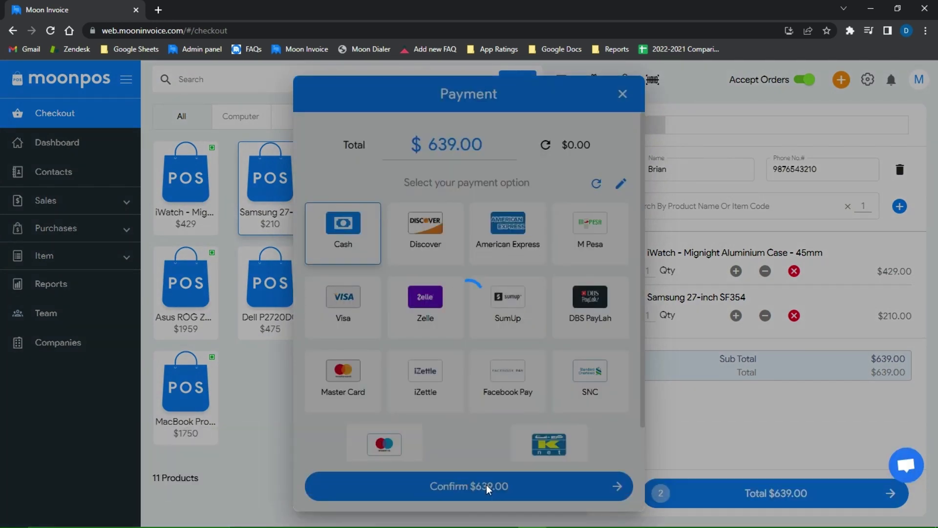
pyautogui.click(468, 486)
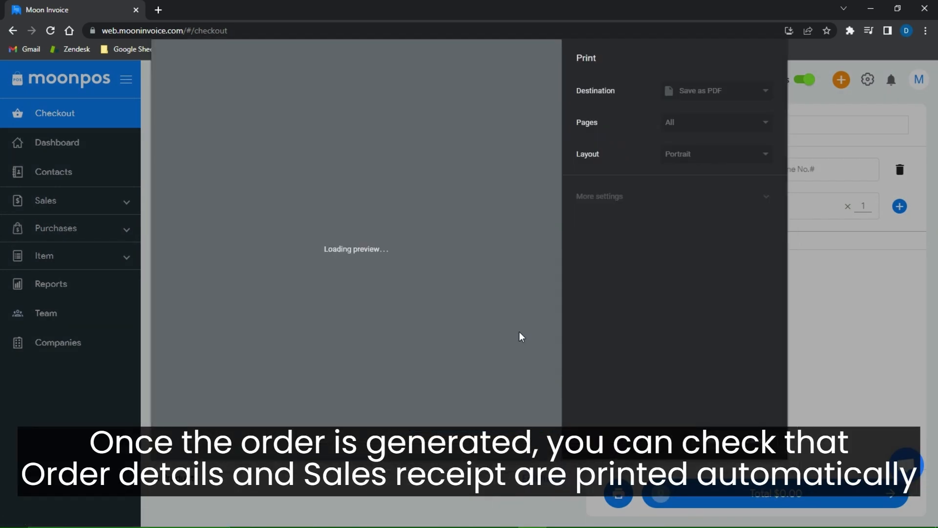